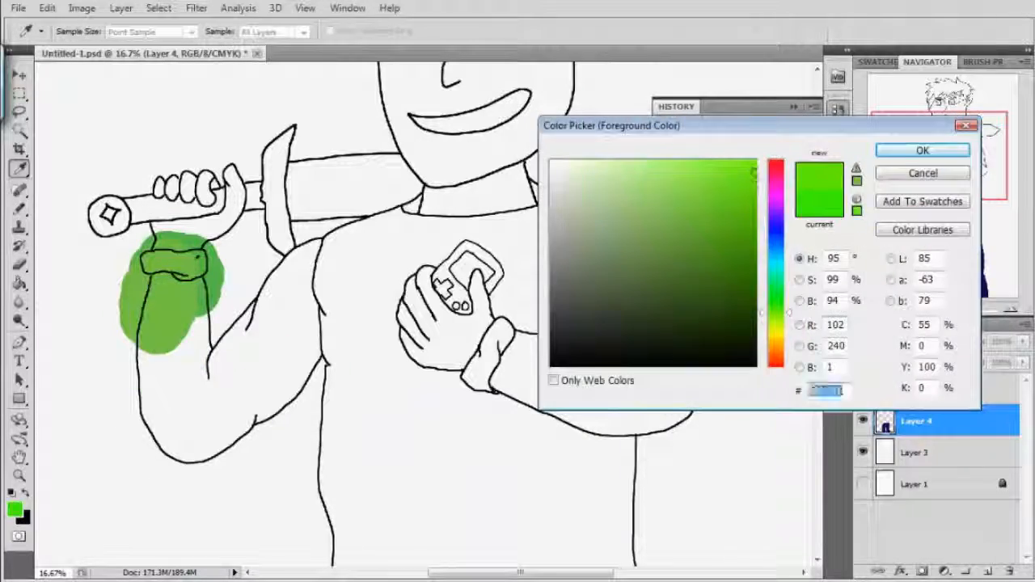
- Confirm green, then brown, as the painting colour in the Color Picker
click(922, 150)
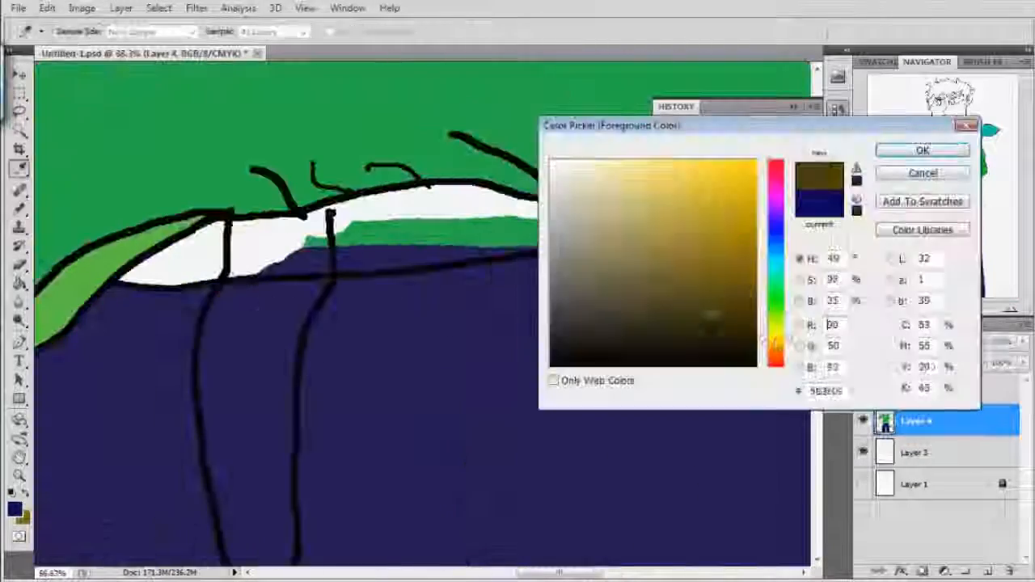
click(923, 150)
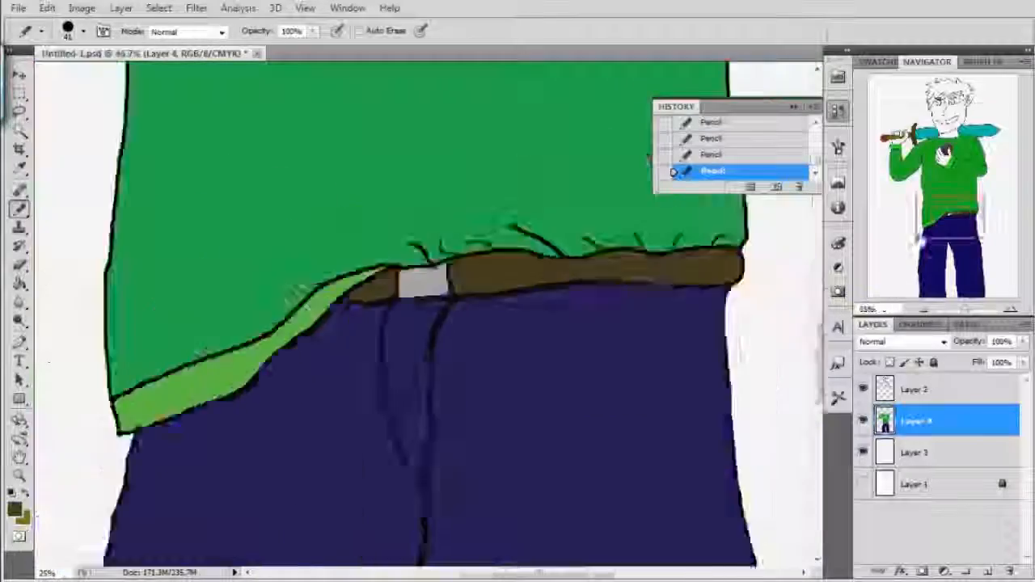